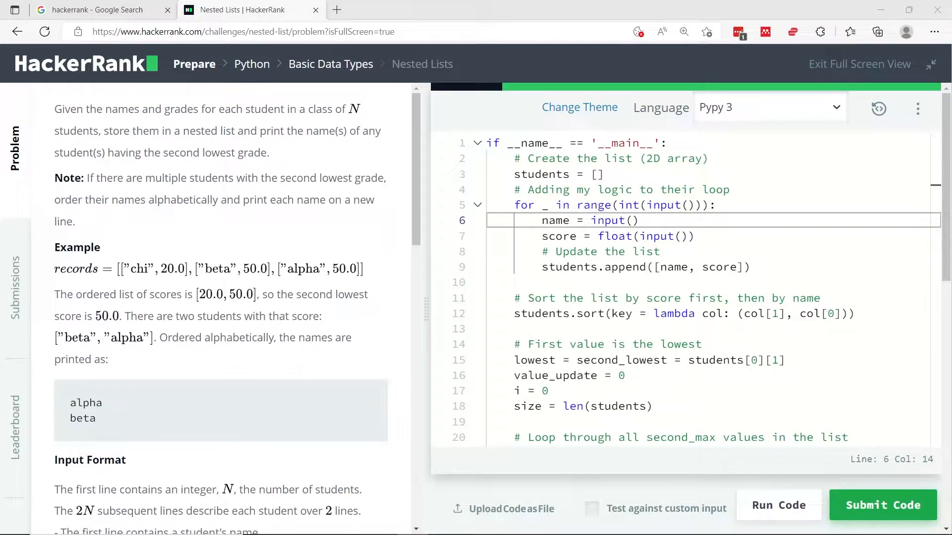
Highlight the opening sentences of the Nested Lists problem statement
{"action": "double_click", "coordinate": [67, 108]}
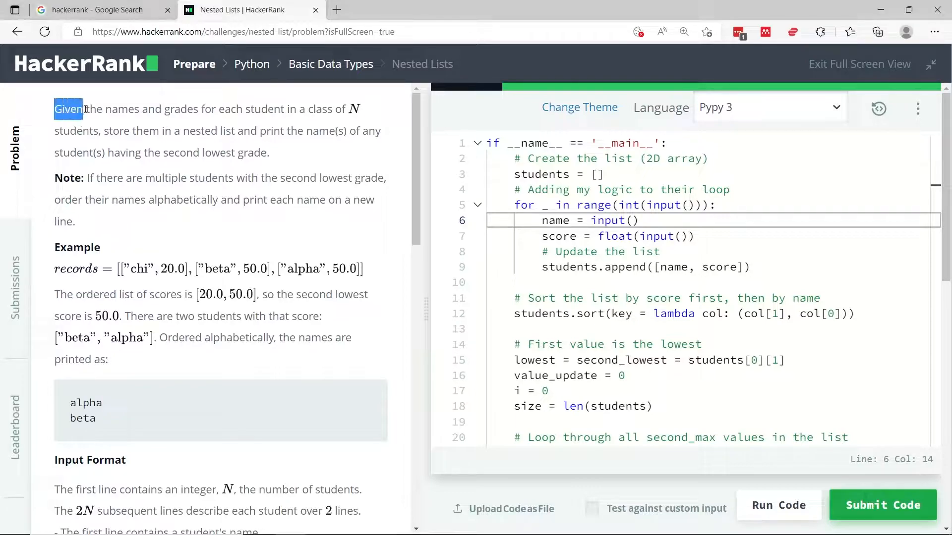
{"action": "left_click_drag", "start_coordinate": [54, 108], "coordinate": [211, 108]}
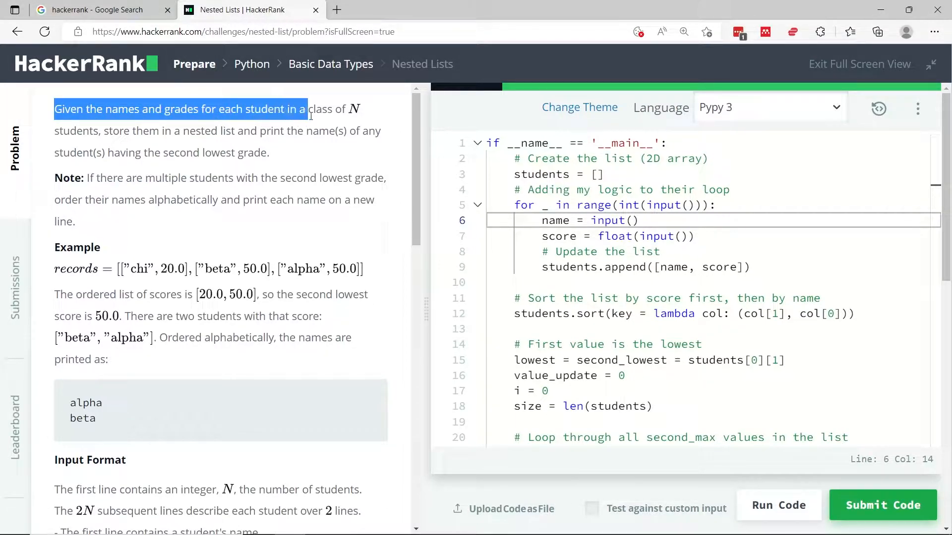
{"action": "left_click", "coordinate": [145, 142]}
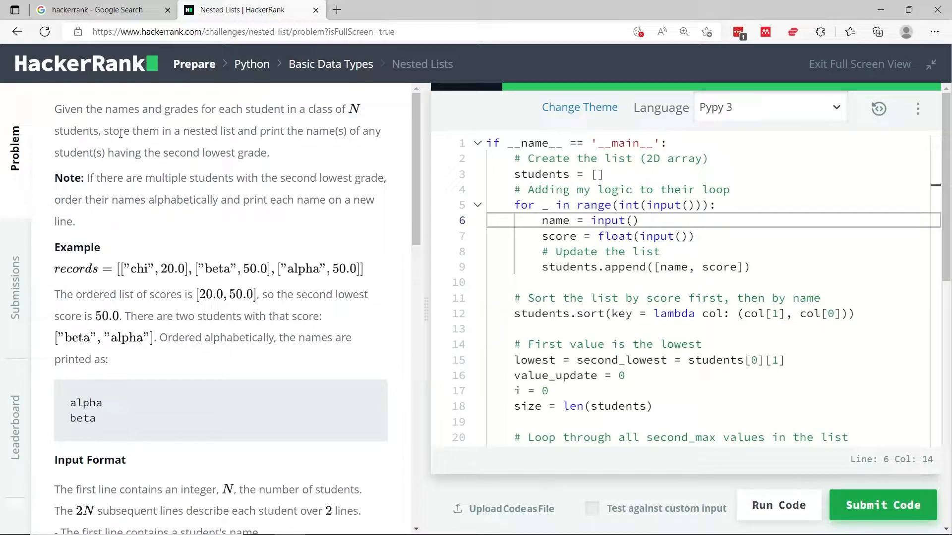
{"action": "left_click_drag", "start_coordinate": [104, 131], "coordinate": [236, 131]}
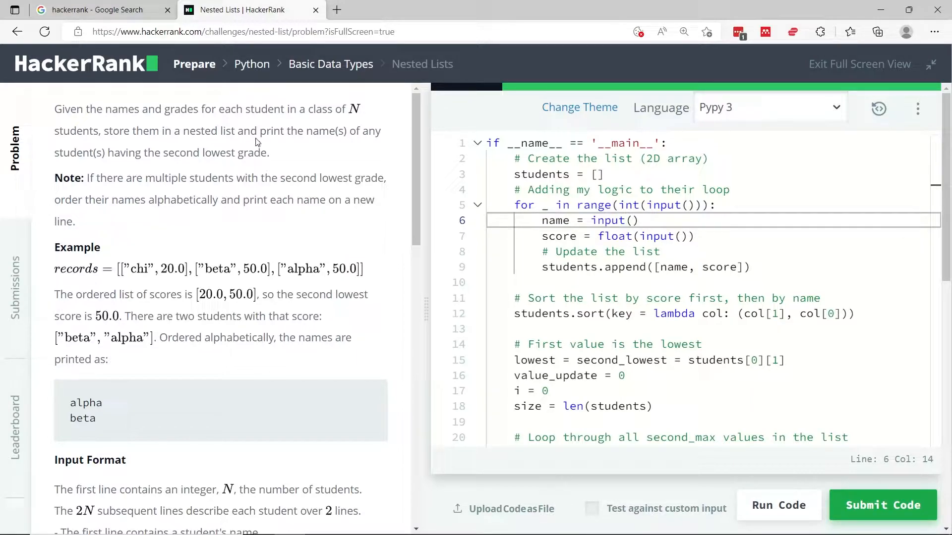
{"action": "mouse_move", "coordinate": [217, 150]}
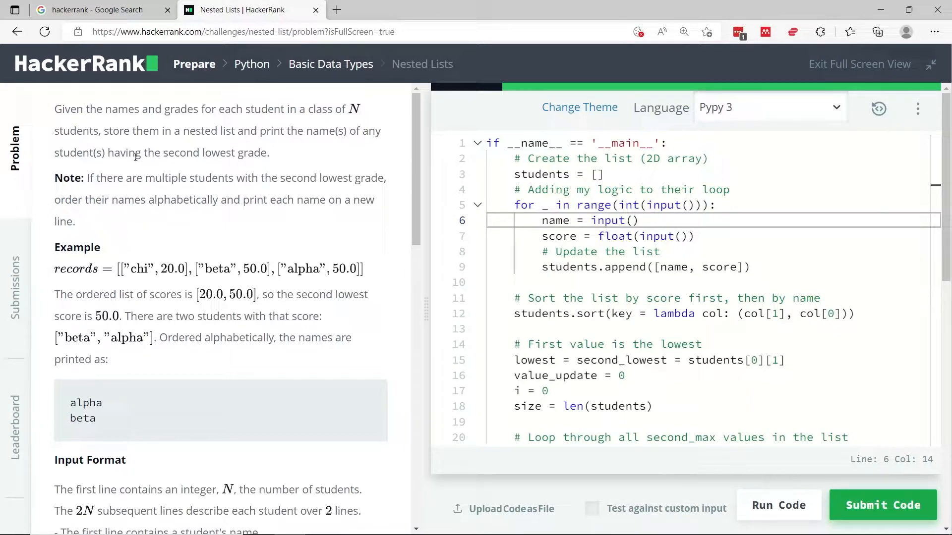
{"action": "double_click", "coordinate": [116, 152]}
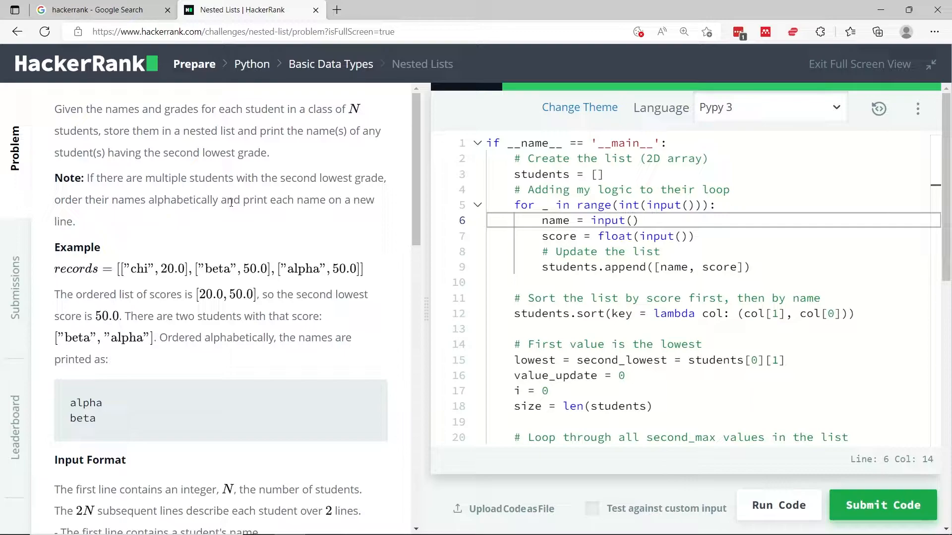
{"action": "mouse_move", "coordinate": [229, 206]}
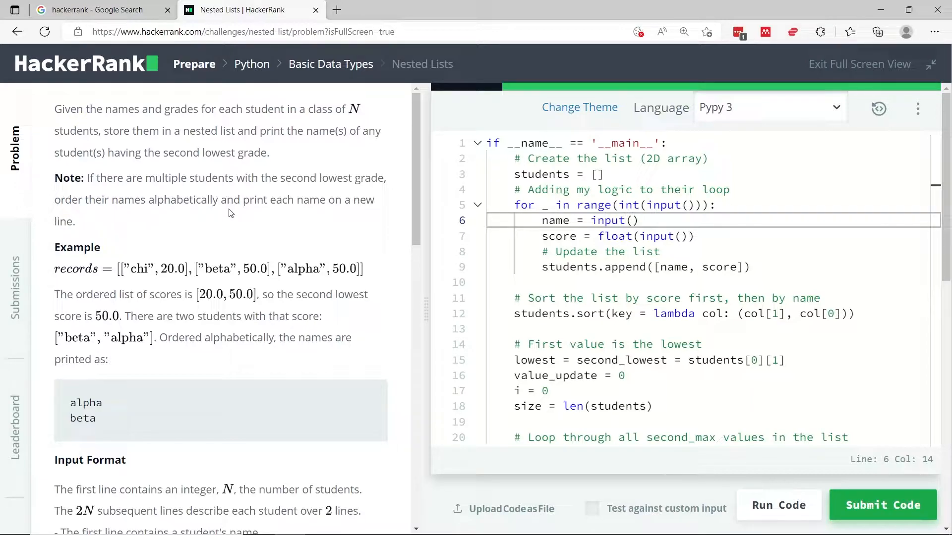
Scroll to Sample Input 0 and highlight entries like Harry and 37.21
{"action": "scroll", "scroll_direction": "down", "scroll_amount": 3}
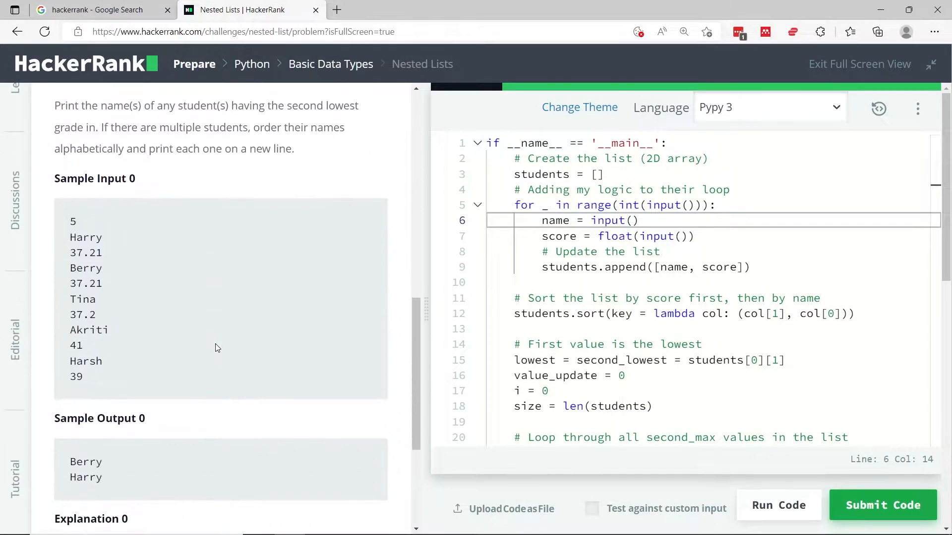
{"action": "scroll", "scroll_direction": "down", "scroll_amount": 3}
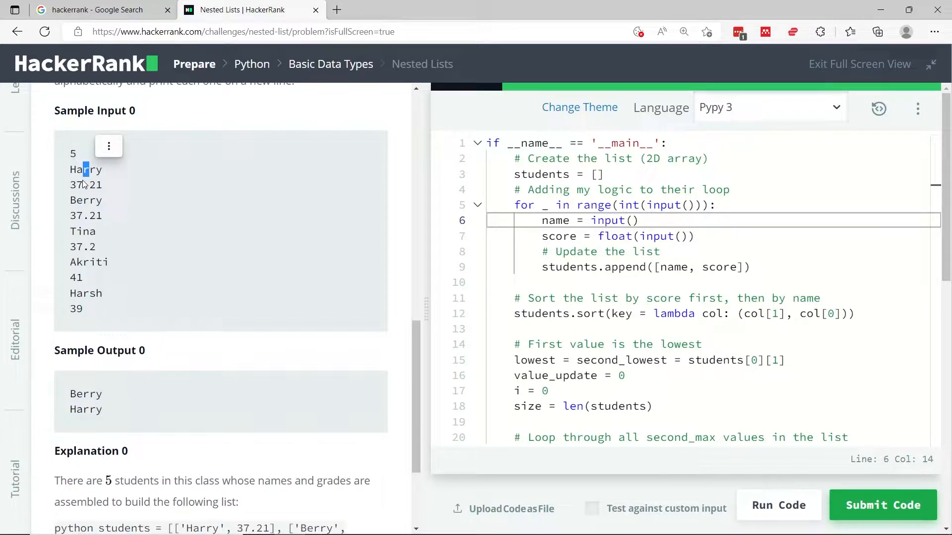
{"action": "double_click", "coordinate": [86, 170]}
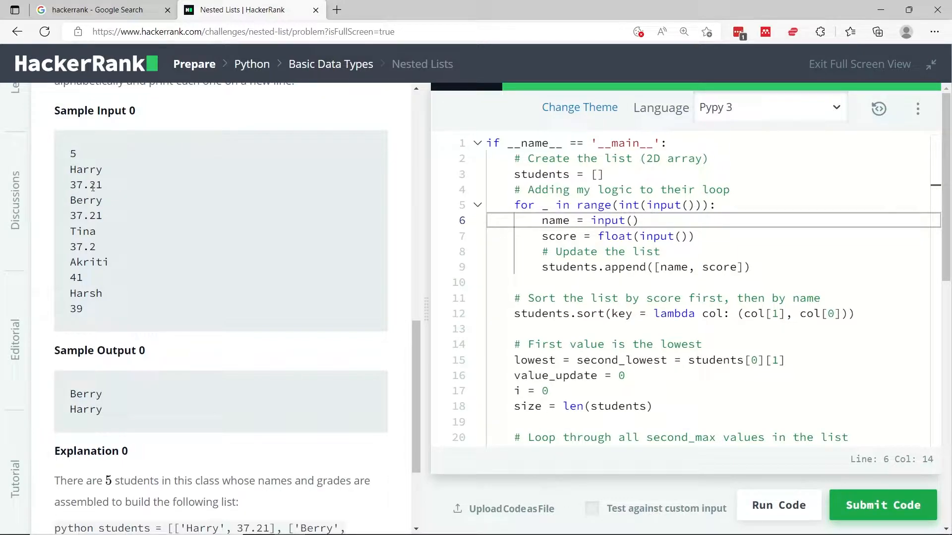
{"action": "left_click_drag", "start_coordinate": [69, 169], "coordinate": [103, 189]}
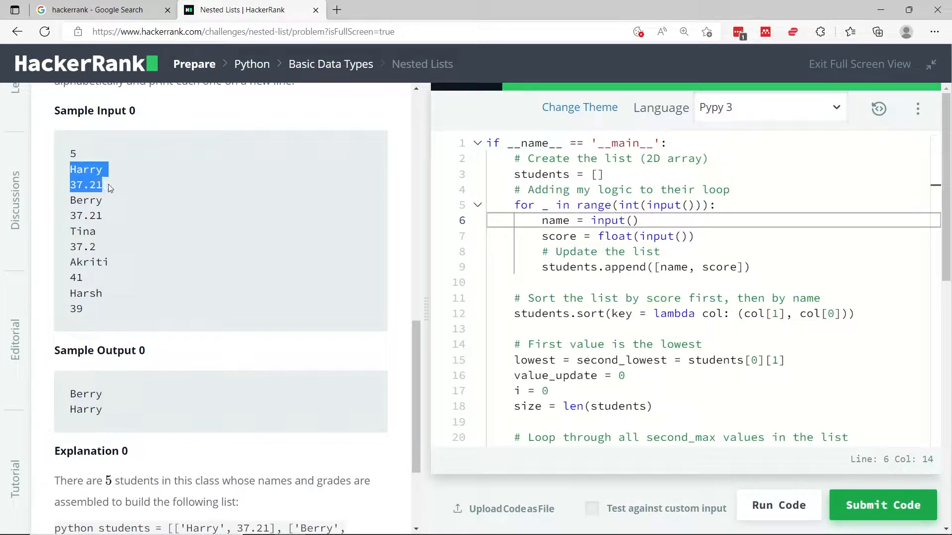
{"action": "left_click_drag", "start_coordinate": [106, 184], "coordinate": [107, 217]}
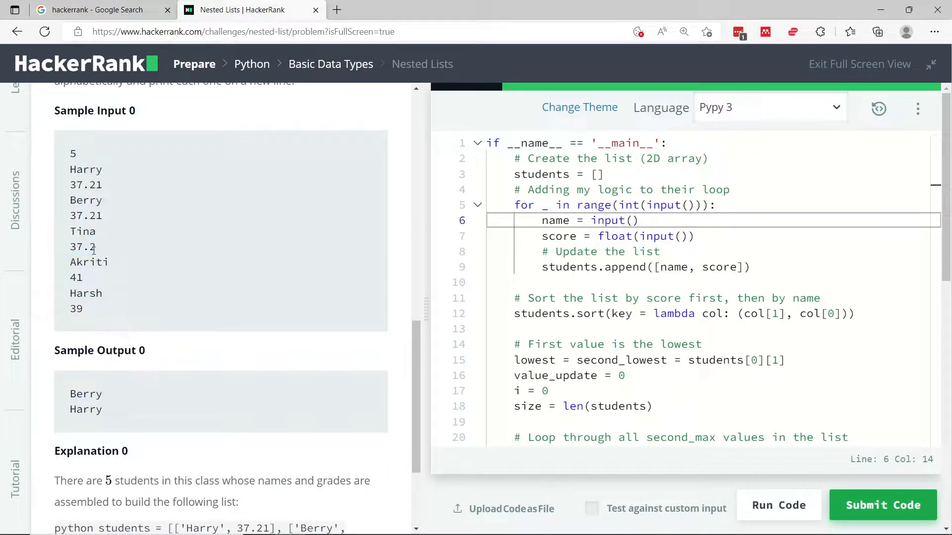
{"action": "double_click", "coordinate": [82, 246]}
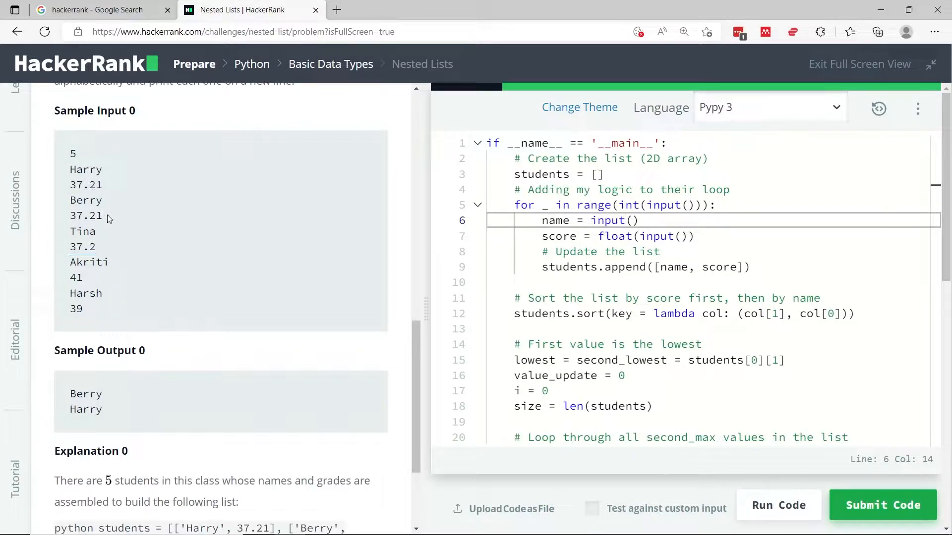
{"action": "left_click_drag", "start_coordinate": [85, 169], "coordinate": [86, 216]}
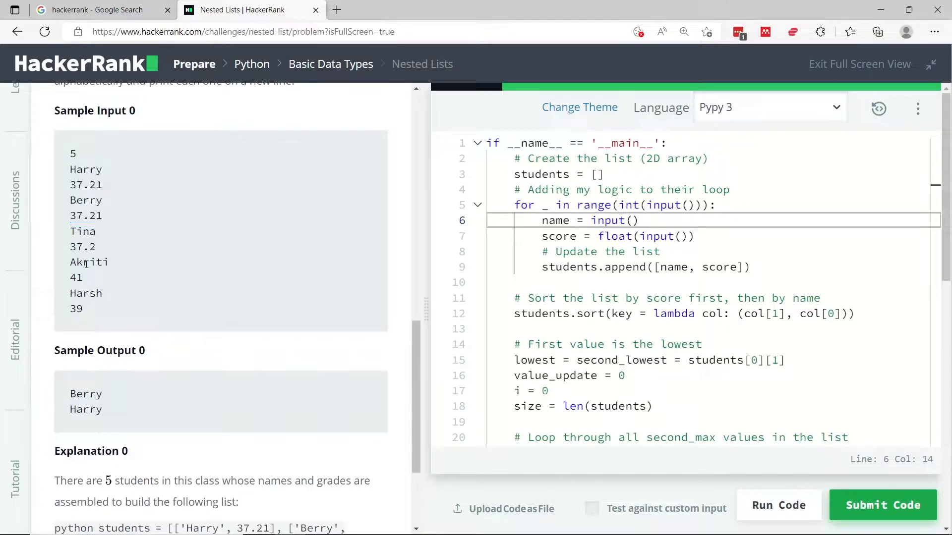
{"action": "left_click_drag", "start_coordinate": [69, 262], "coordinate": [83, 278]}
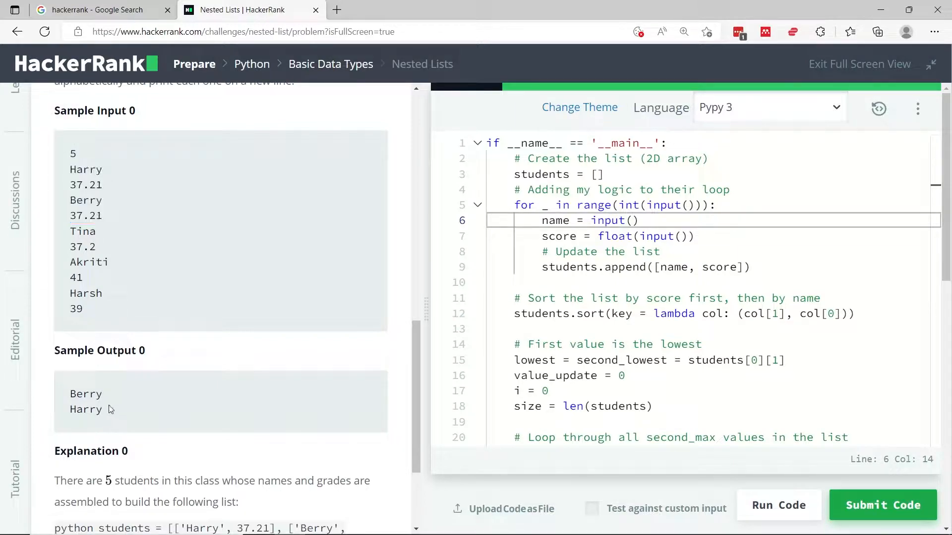
{"action": "scroll", "scroll_direction": "down", "scroll_amount": 3}
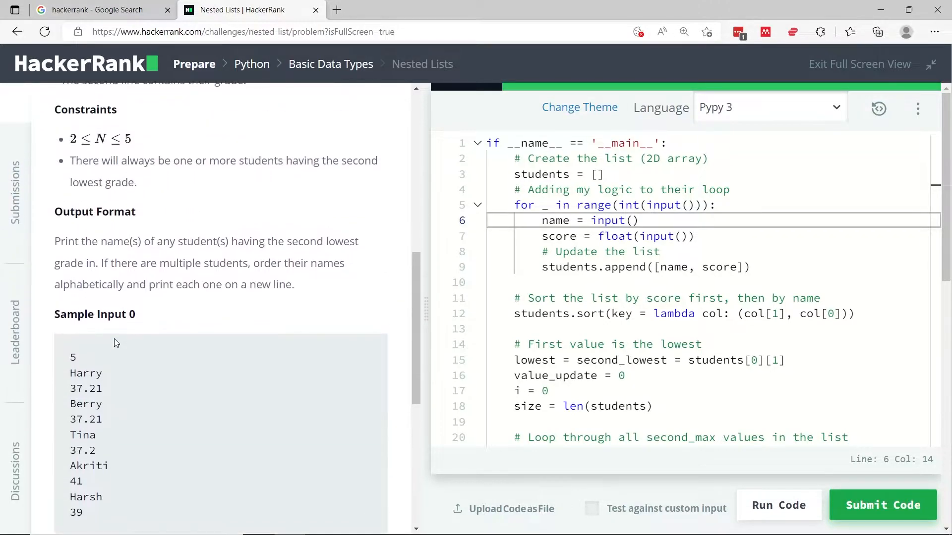
Highlight Harry 37.21 in Sample Input 0 and the expected output Berry and Harry
{"action": "scroll", "scroll_direction": "down", "scroll_amount": 3}
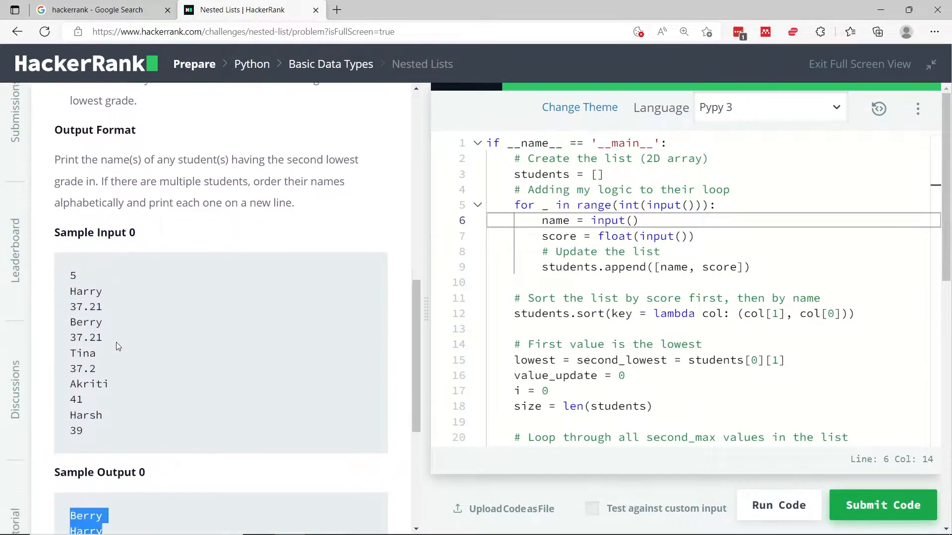
{"action": "scroll", "scroll_direction": "down", "scroll_amount": 3}
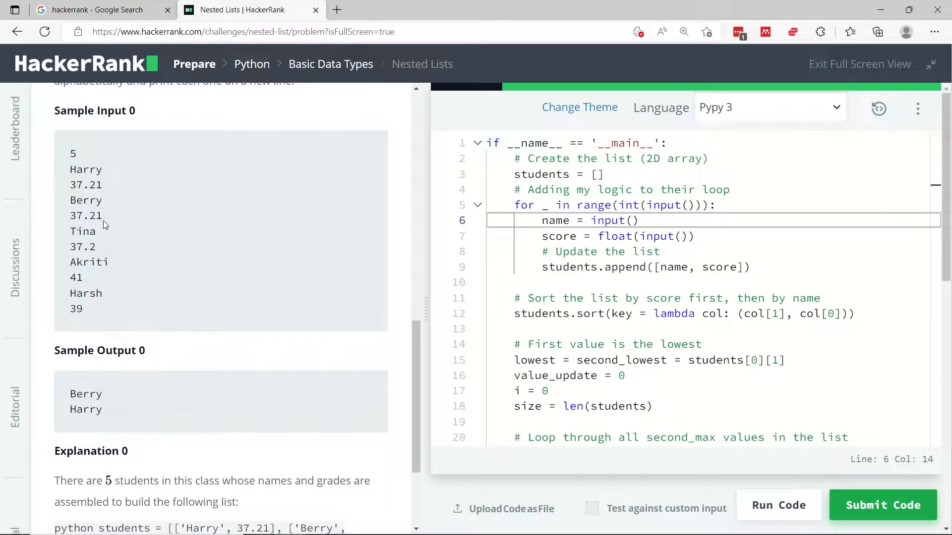
{"action": "left_click_drag", "start_coordinate": [70, 170], "coordinate": [106, 189]}
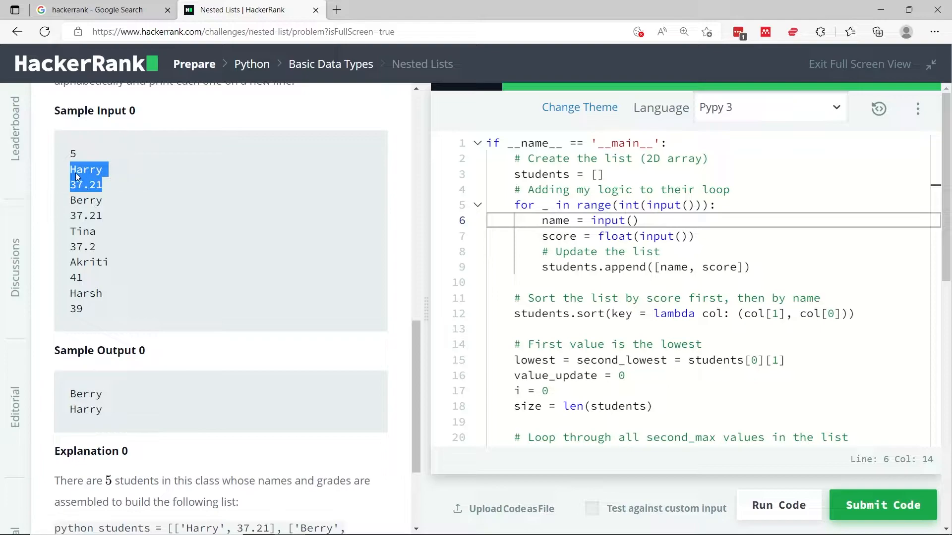
{"action": "left_click", "coordinate": [79, 176]}
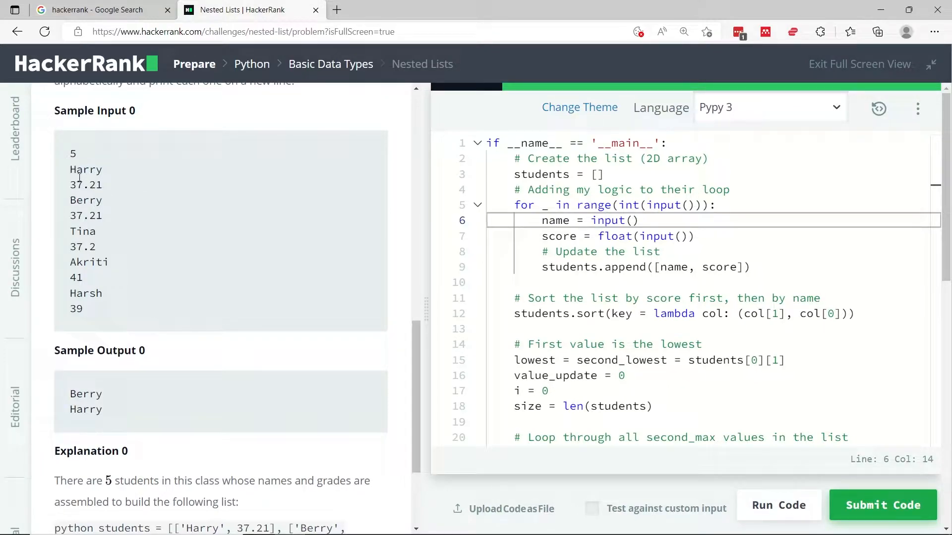
{"action": "left_click_drag", "start_coordinate": [68, 195], "coordinate": [103, 222]}
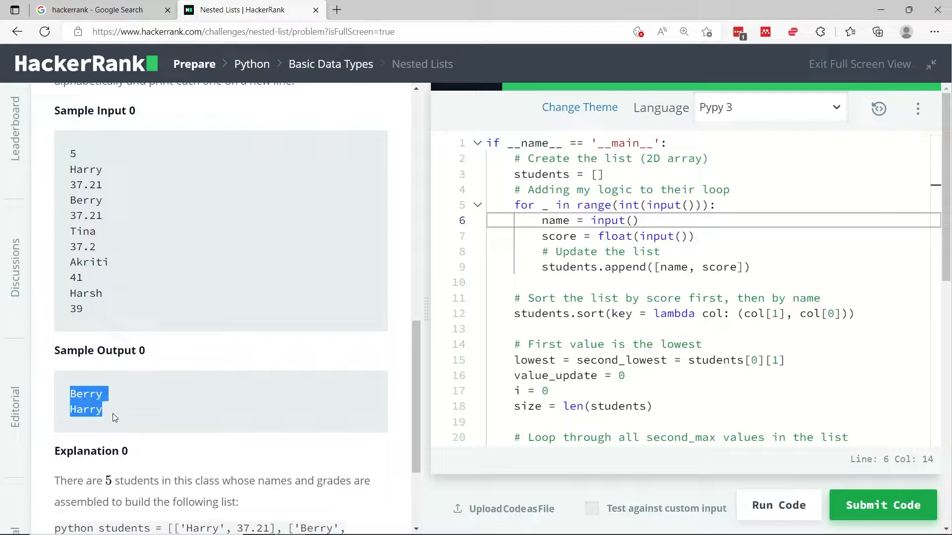
{"action": "scroll", "scroll_direction": "down", "scroll_amount": 3}
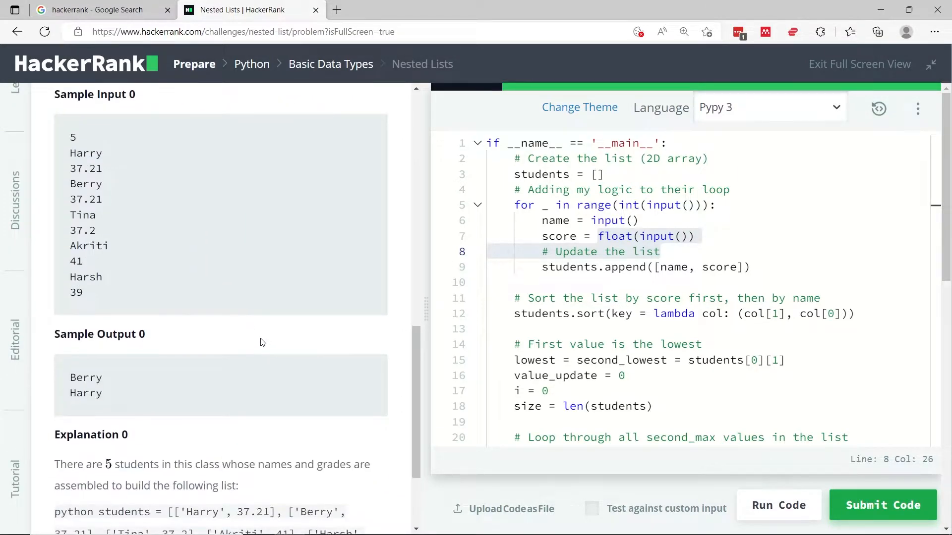
{"action": "mouse_move", "coordinate": [146, 293]}
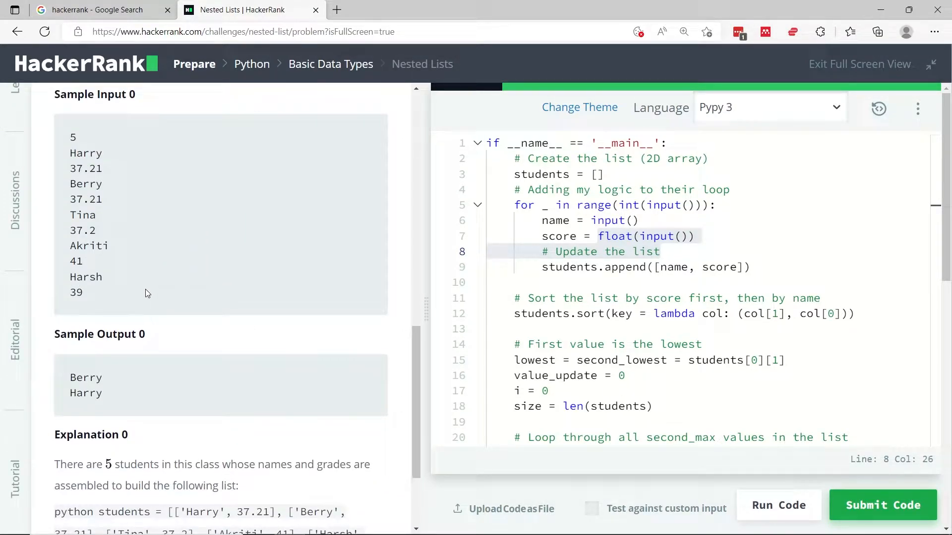
{"action": "left_click", "coordinate": [534, 190]}
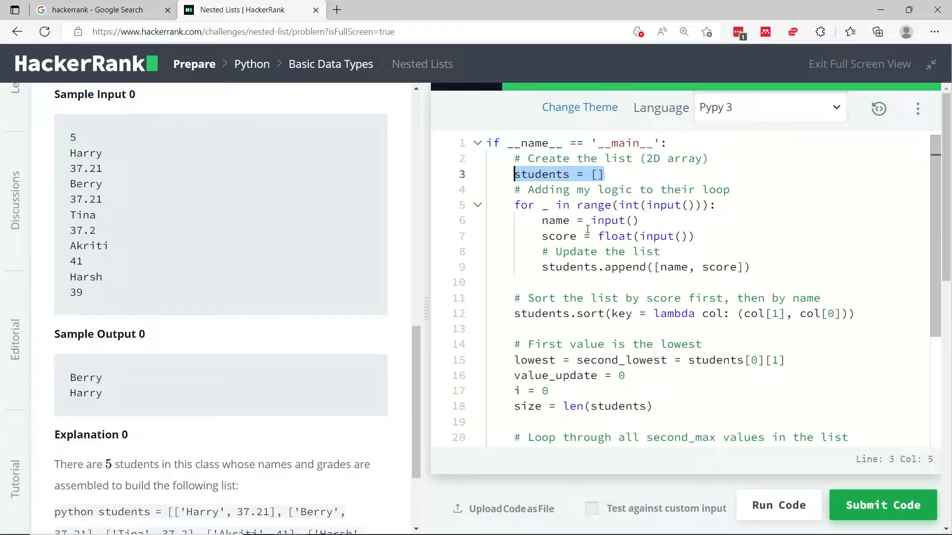
{"action": "mouse_move", "coordinate": [581, 211]}
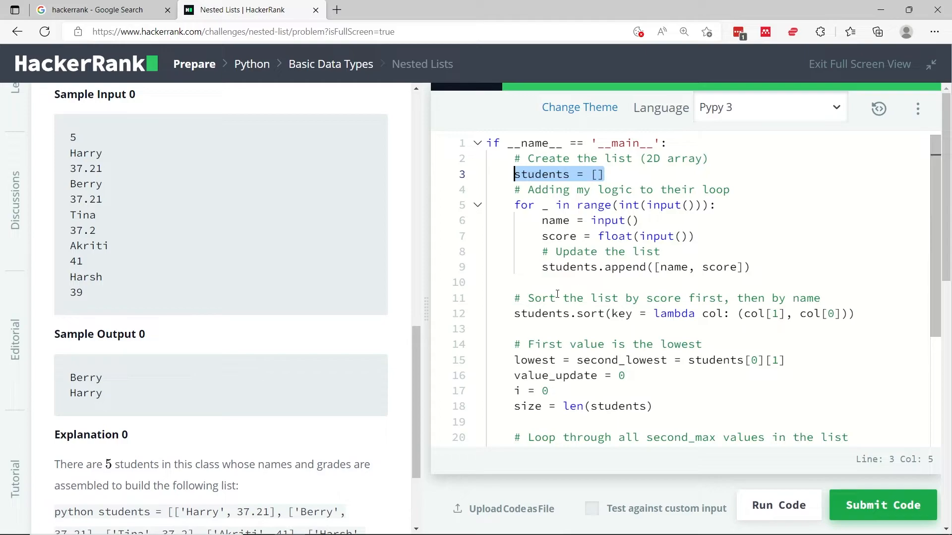
{"action": "left_click", "coordinate": [555, 298]}
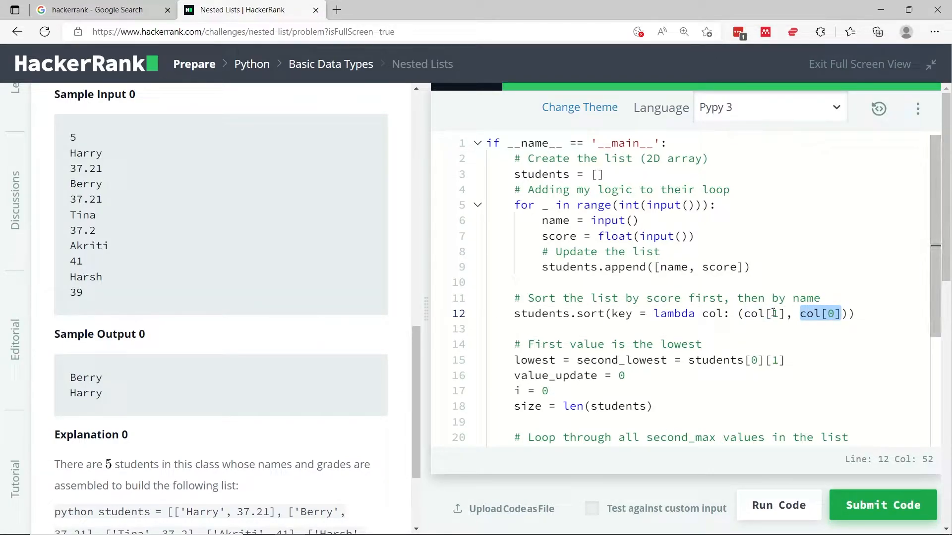
{"action": "scroll", "scroll_direction": "down", "scroll_amount": 3}
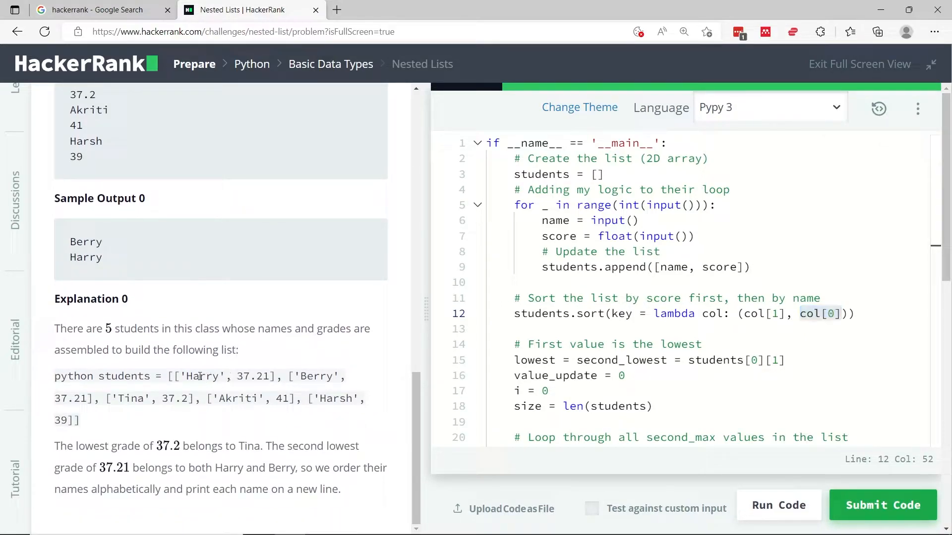
{"action": "double_click", "coordinate": [202, 376]}
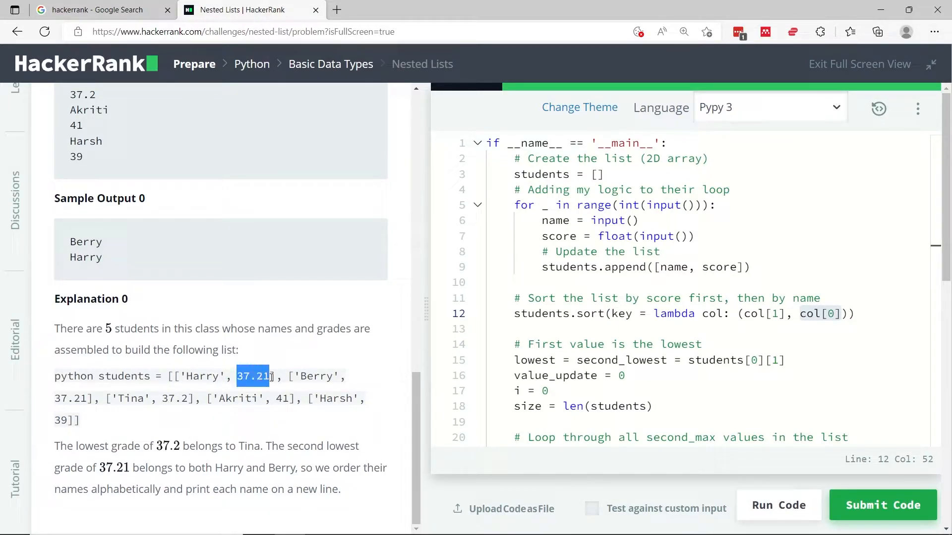
{"action": "double_click", "coordinate": [203, 376]}
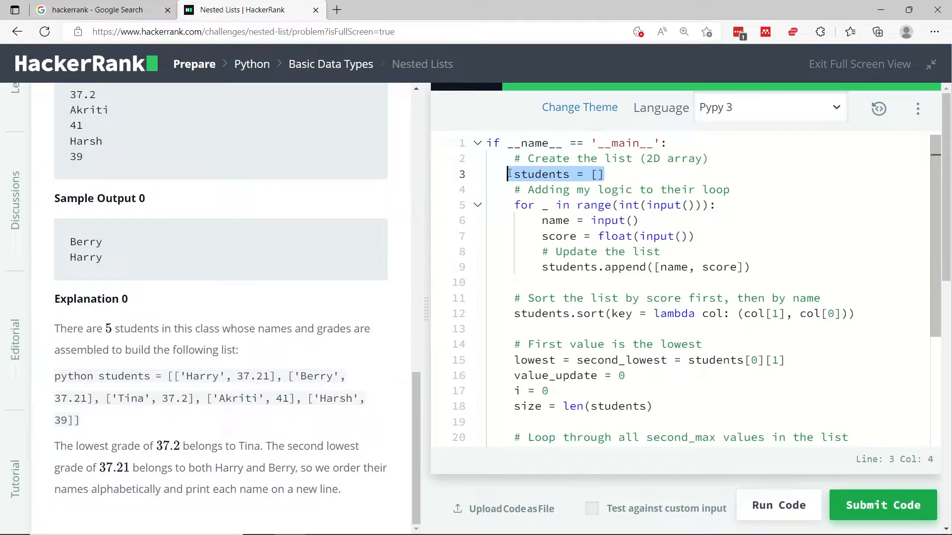
{"action": "left_click", "coordinate": [624, 328]}
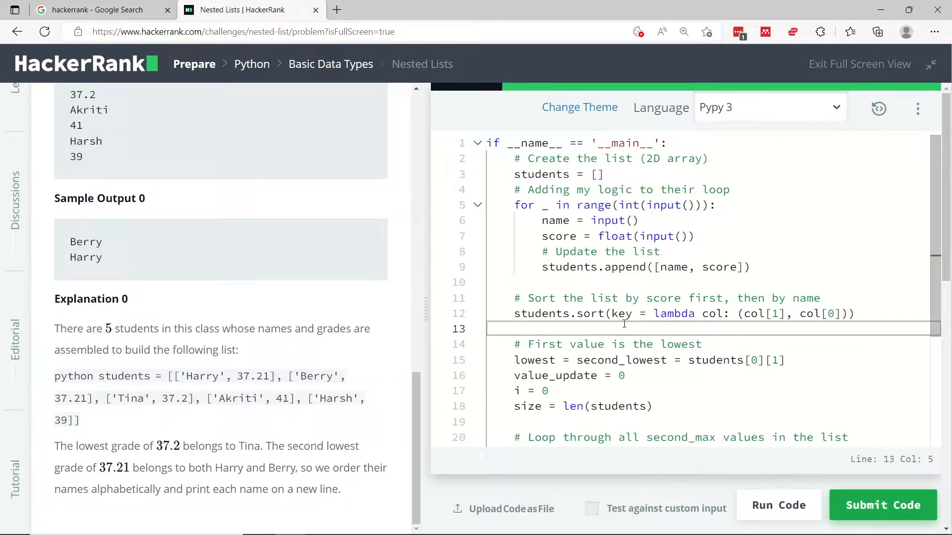
{"action": "scroll", "scroll_direction": "down", "scroll_amount": 3}
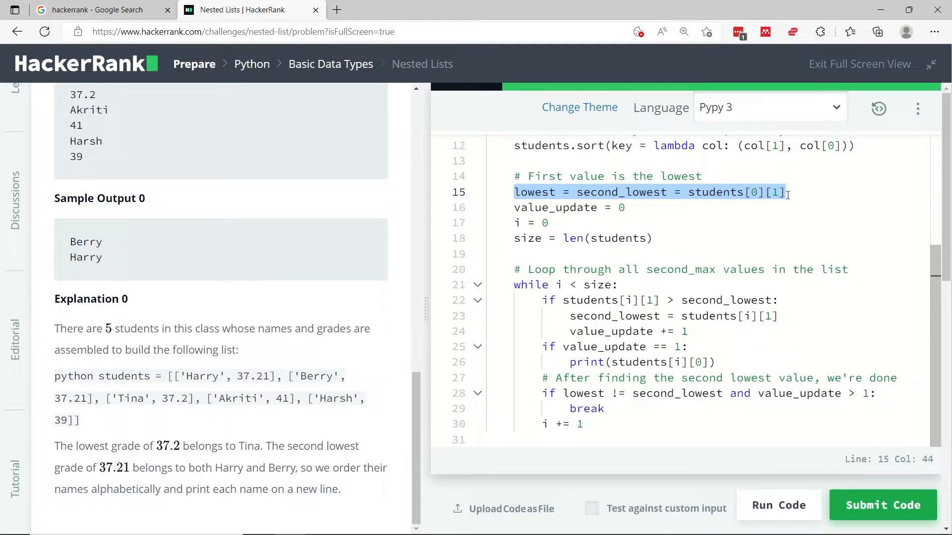
{"action": "mouse_move", "coordinate": [678, 222]}
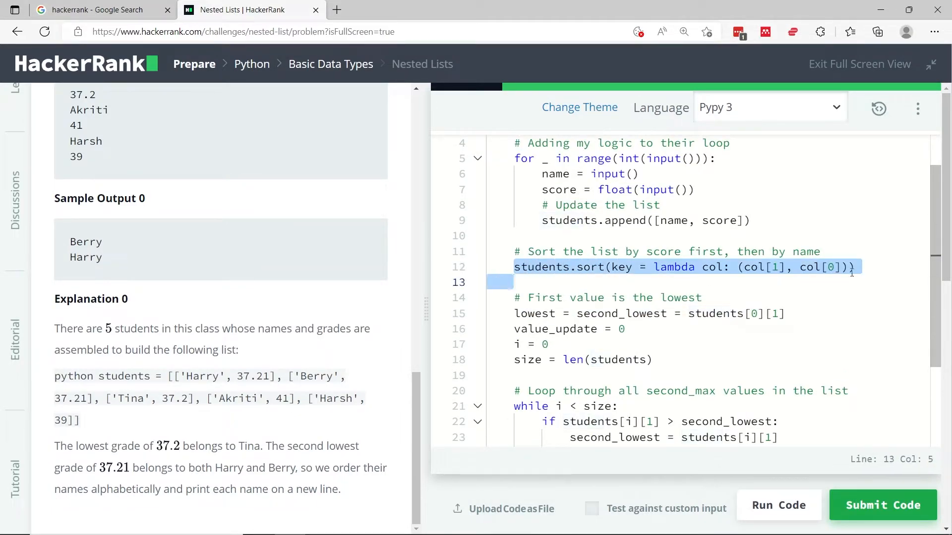
{"action": "left_click", "coordinate": [752, 314]}
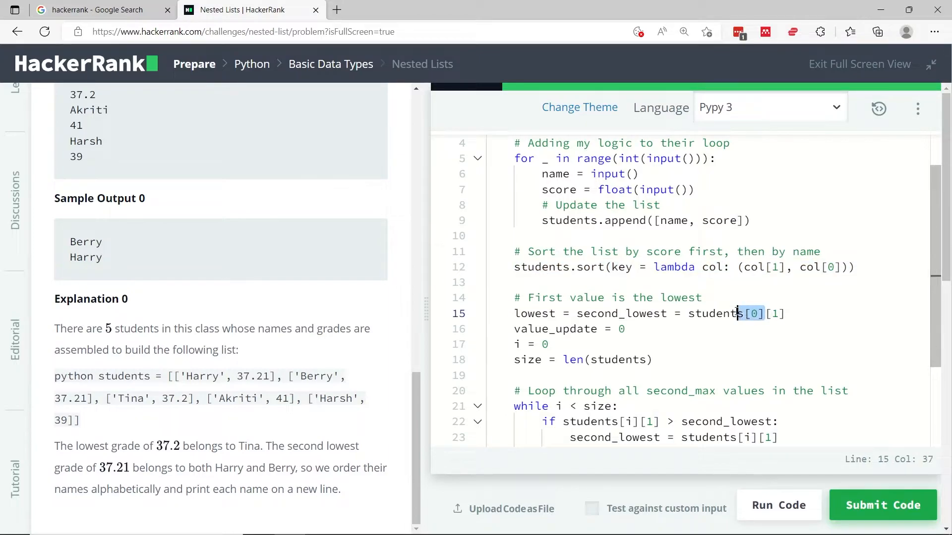
{"action": "double_click", "coordinate": [716, 314]}
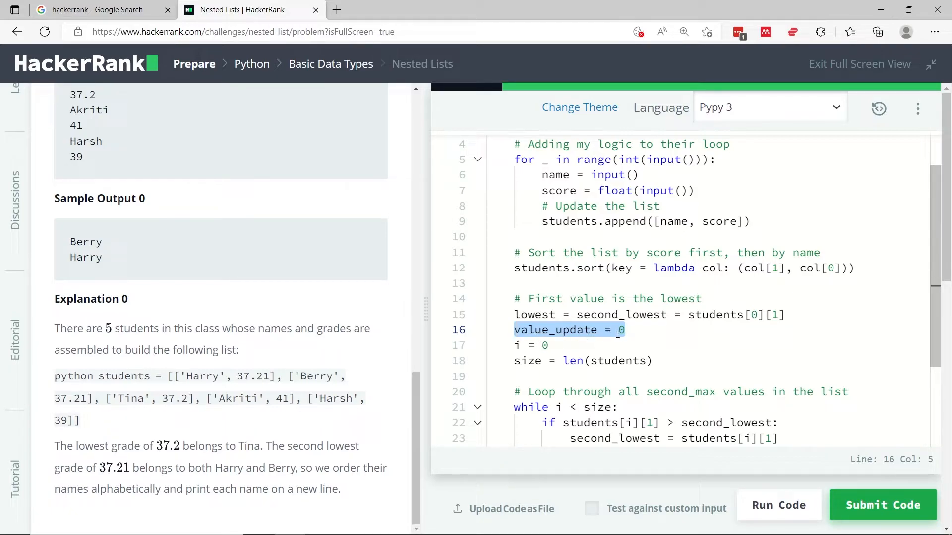
{"action": "double_click", "coordinate": [593, 314]}
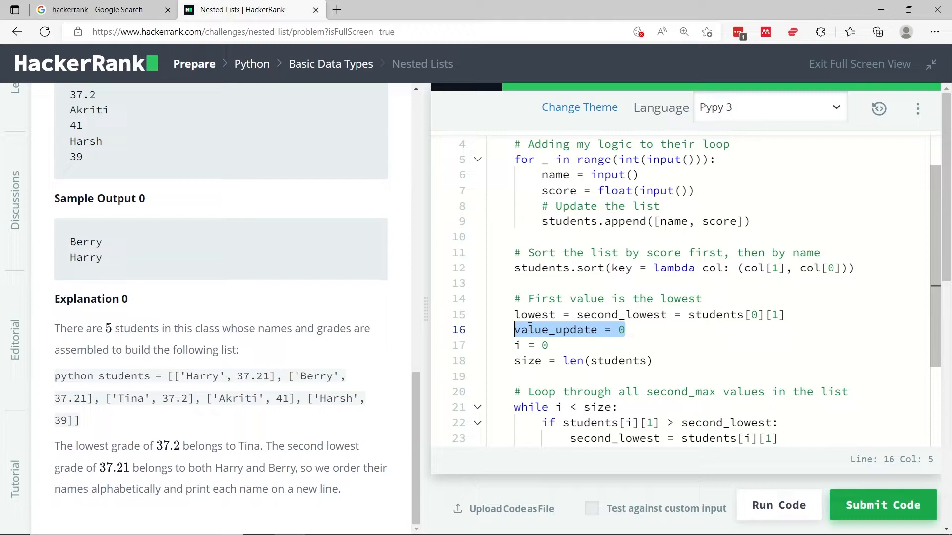
{"action": "mouse_move", "coordinate": [566, 352]}
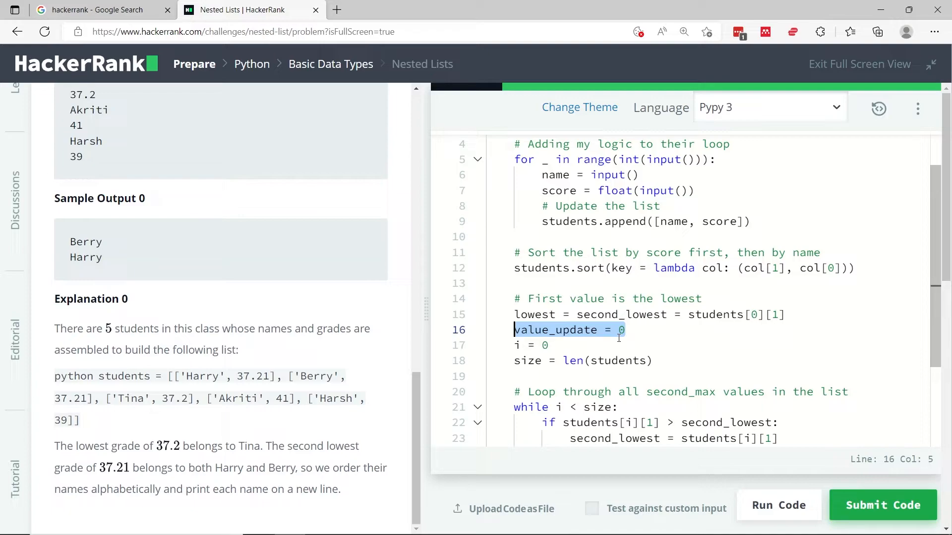
{"action": "left_click", "coordinate": [583, 329]}
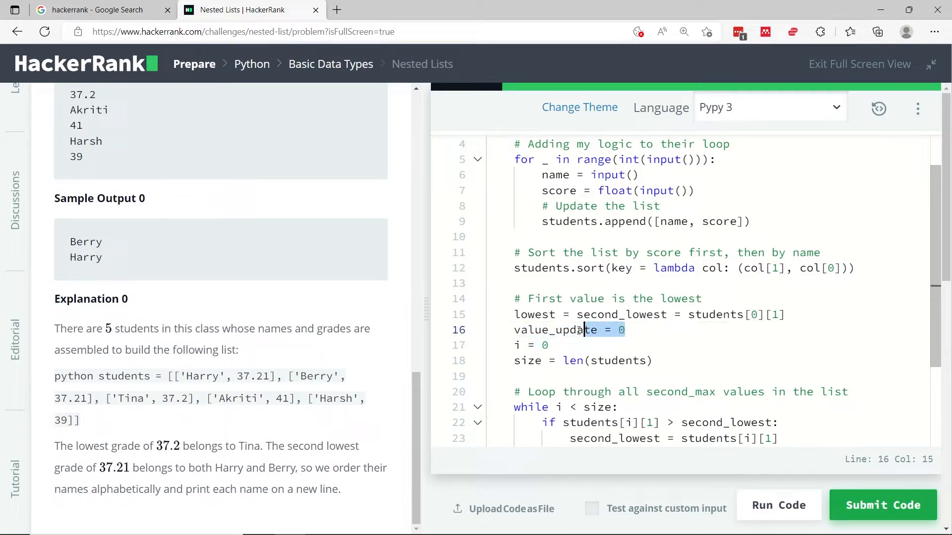
{"action": "double_click", "coordinate": [555, 330]}
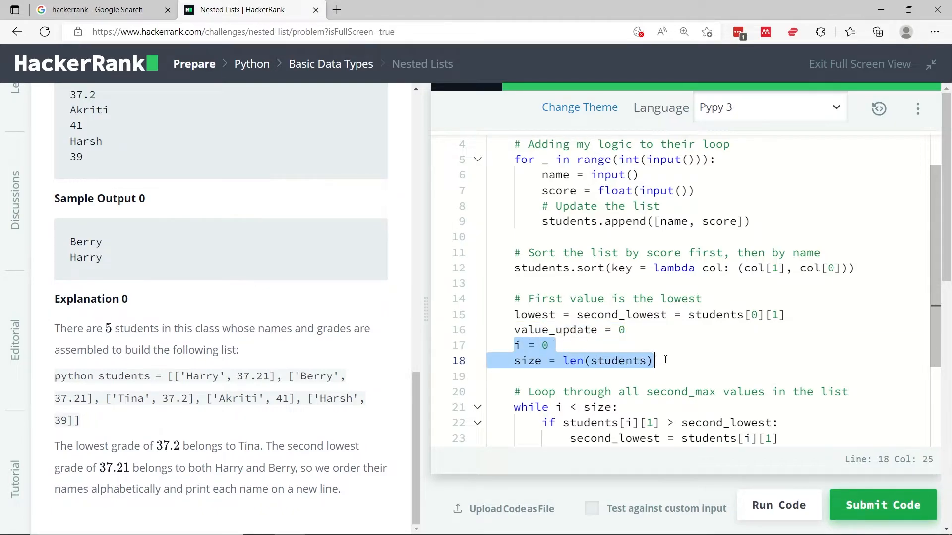
{"action": "scroll", "scroll_direction": "down", "scroll_amount": 3}
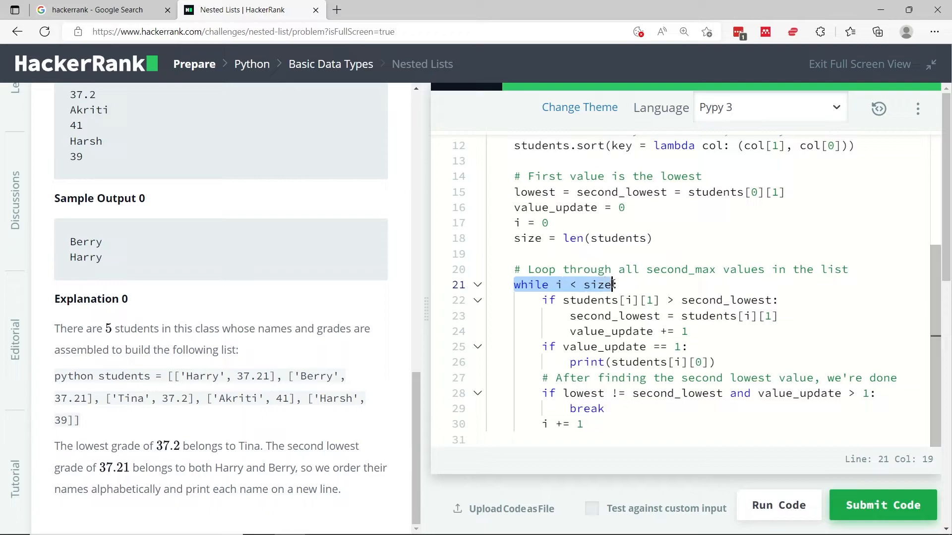
{"action": "left_click", "coordinate": [638, 378]}
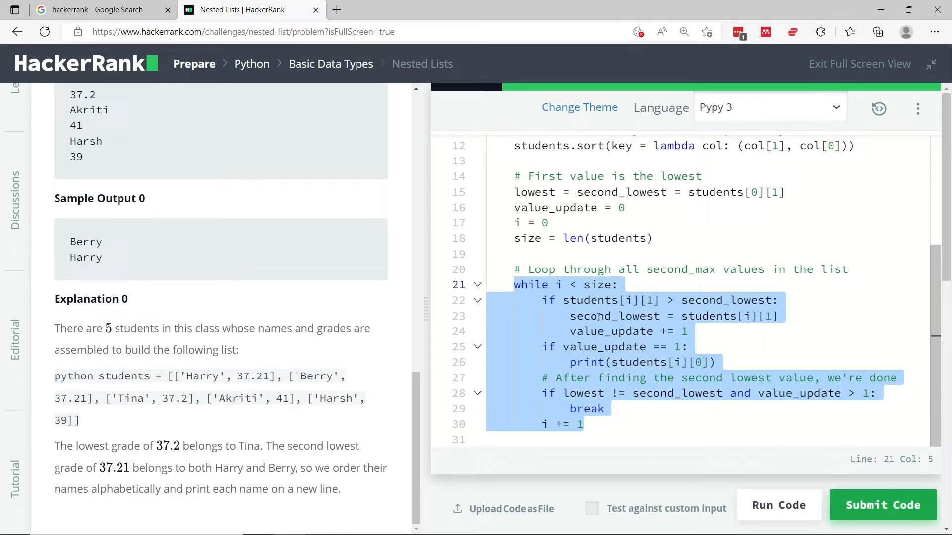
{"action": "left_click", "coordinate": [613, 316]}
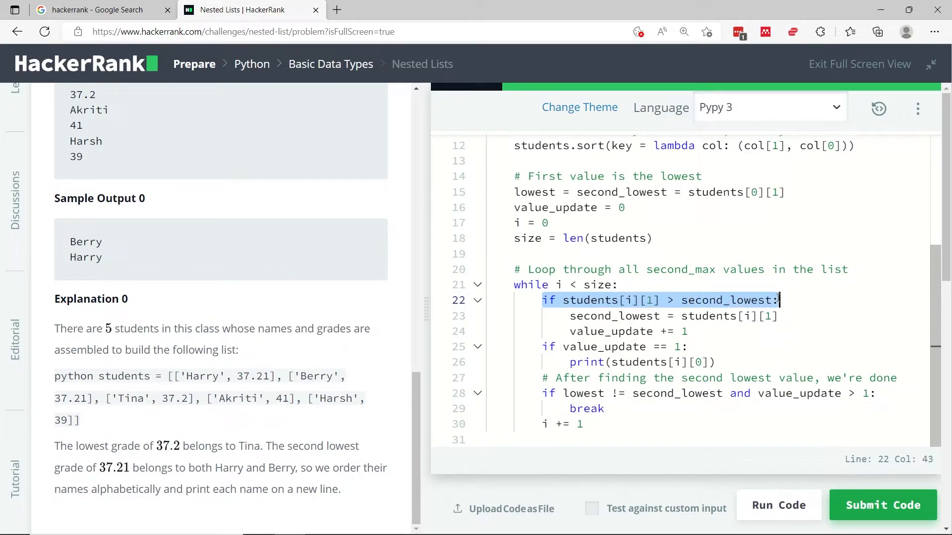
{"action": "double_click", "coordinate": [621, 192]}
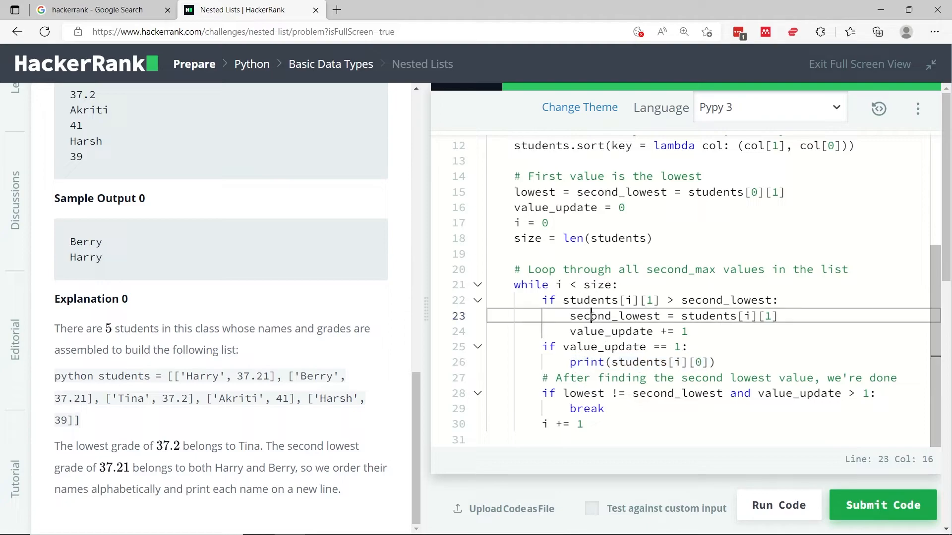
{"action": "left_click", "coordinate": [703, 377]}
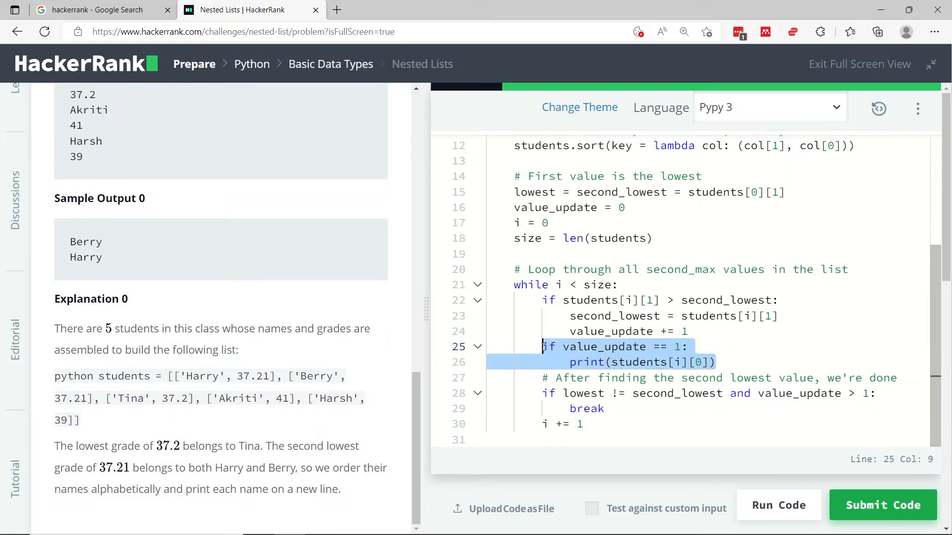
{"action": "left_click", "coordinate": [586, 408]}
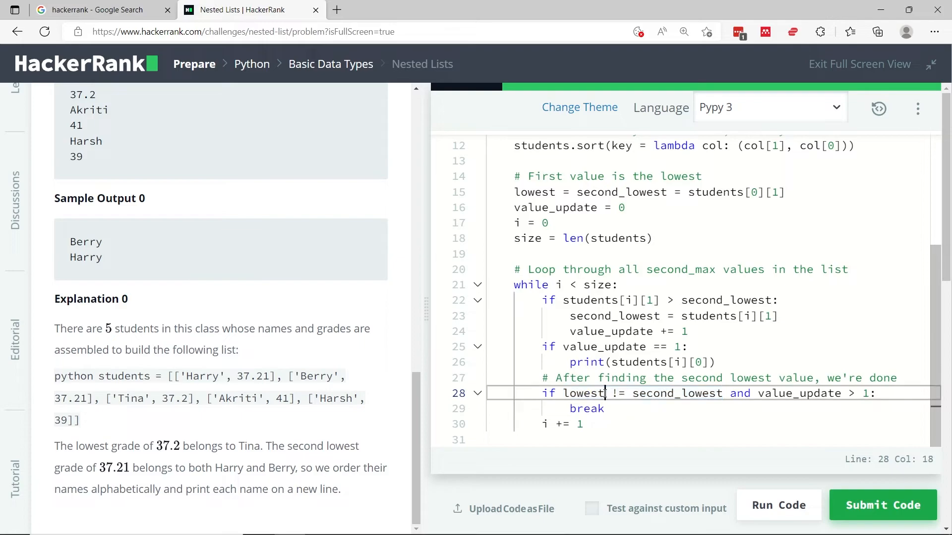
{"action": "left_click", "coordinate": [783, 192]}
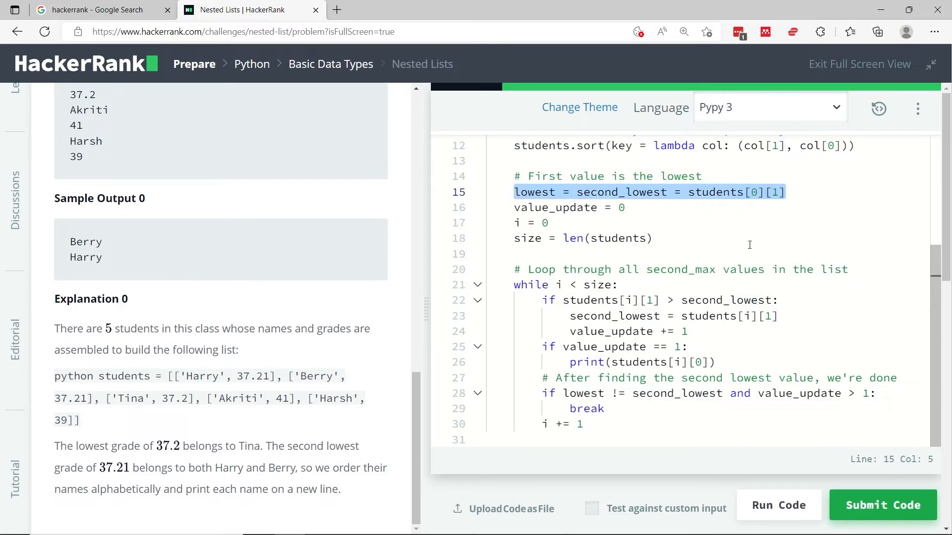
{"action": "double_click", "coordinate": [676, 393]}
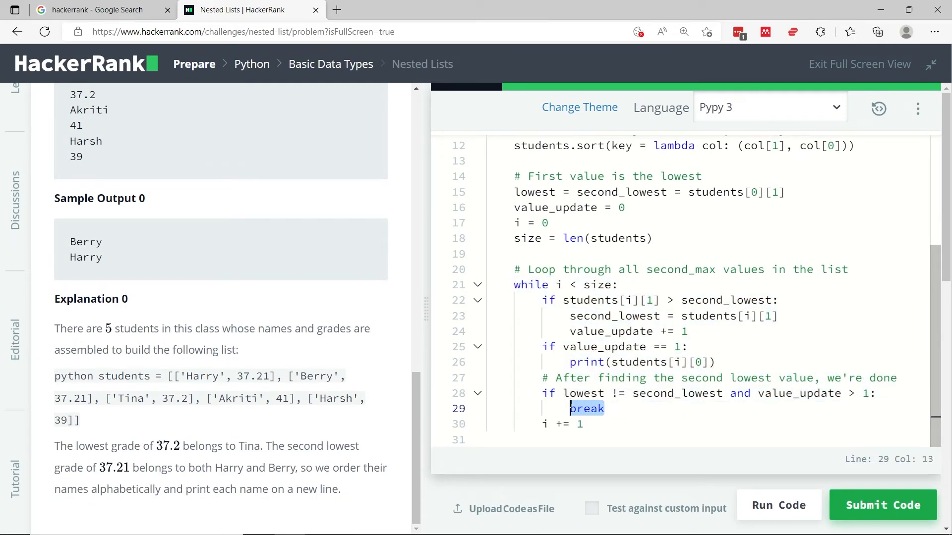
{"action": "left_click", "coordinate": [881, 504]}
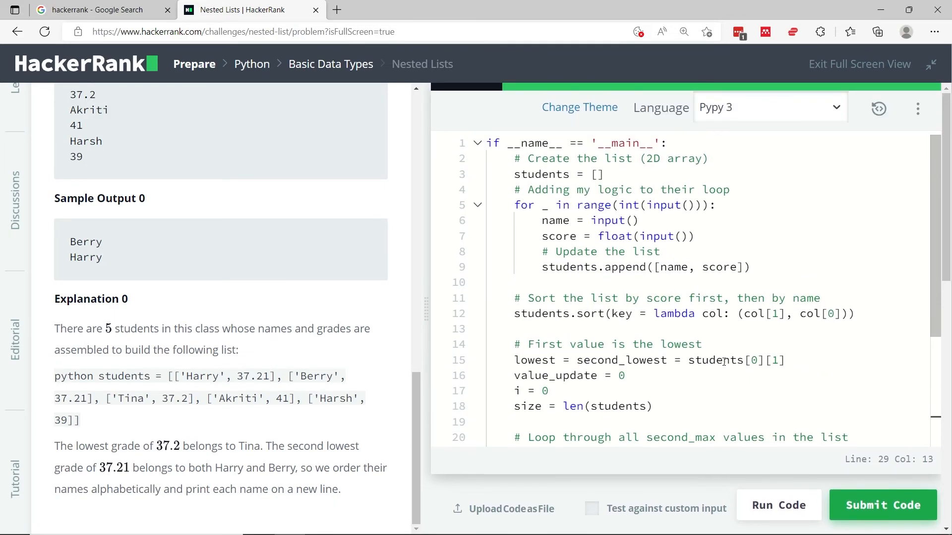
Run the code so Sample Test case 0 passes with a Congratulations message
{"action": "left_click", "coordinate": [778, 505]}
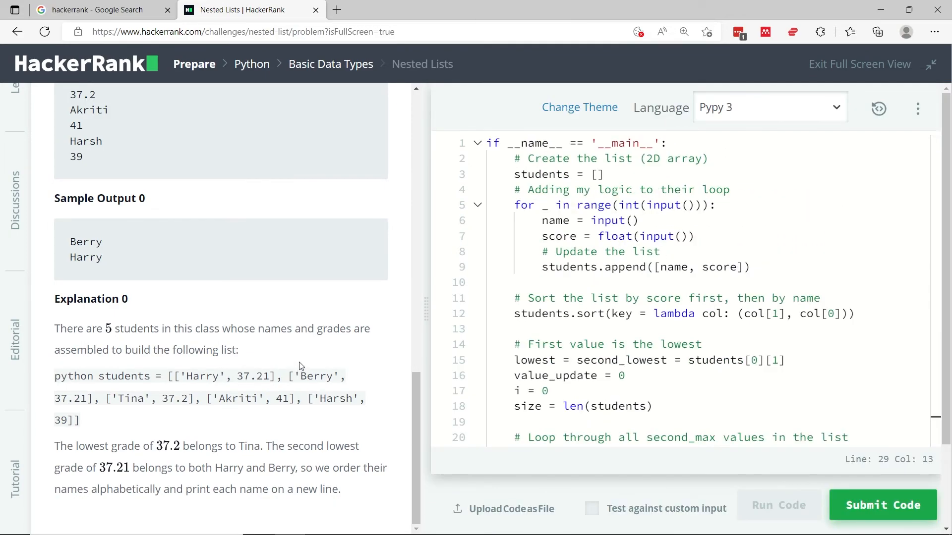
{"action": "left_click", "coordinate": [778, 505]}
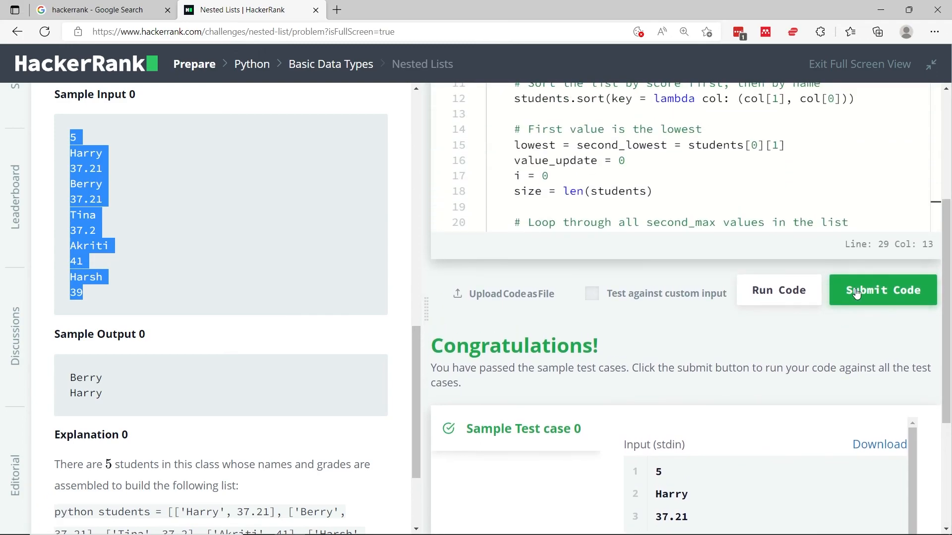
Submit the code, passing all test cases and earning 10 points
{"action": "left_click", "coordinate": [881, 289]}
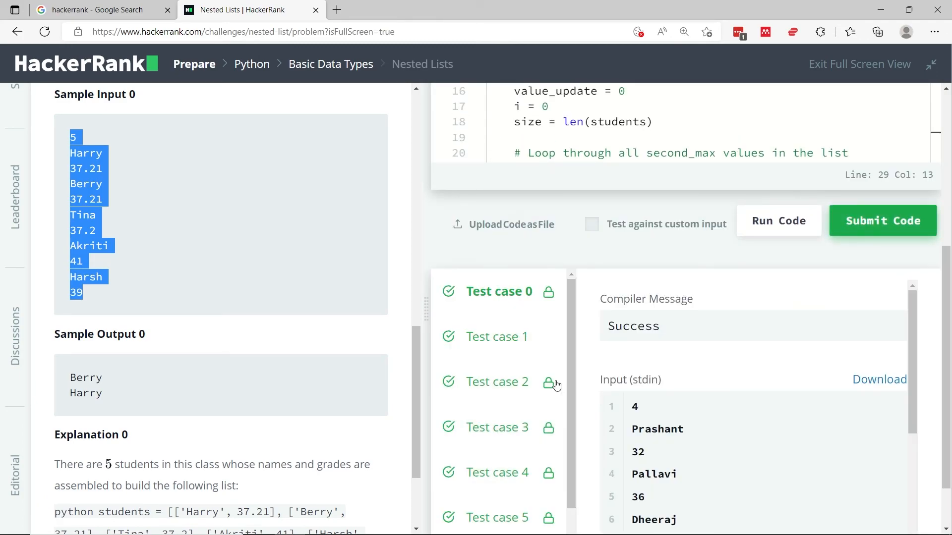
{"action": "left_click", "coordinate": [882, 220]}
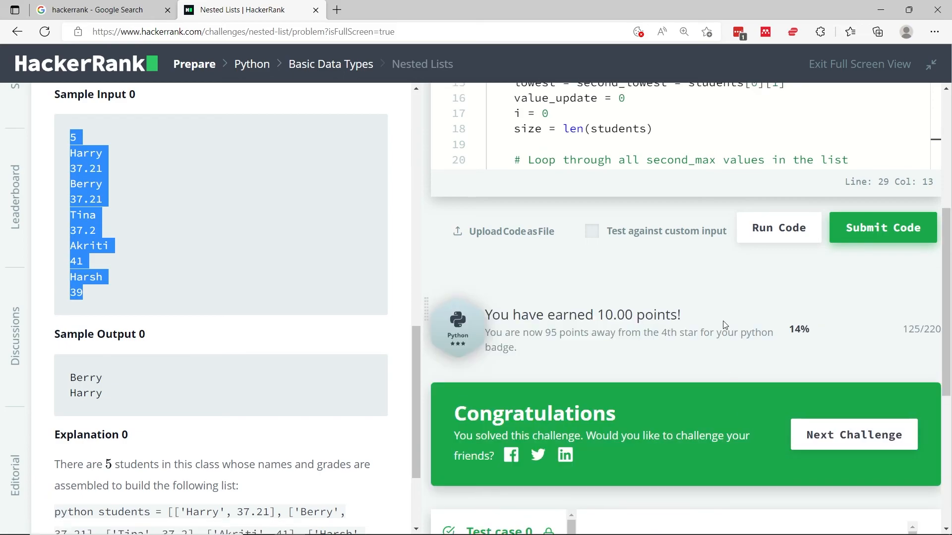